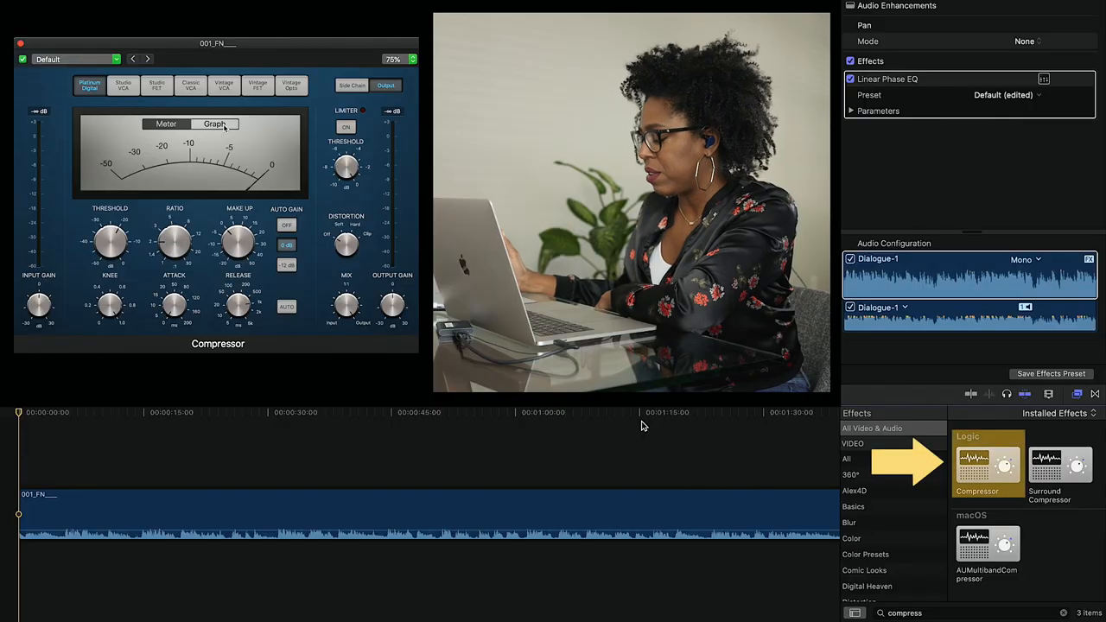
Step: Apply the Compressor effect from the Effects browser to the selected dialogue clip
double_click(987, 467)
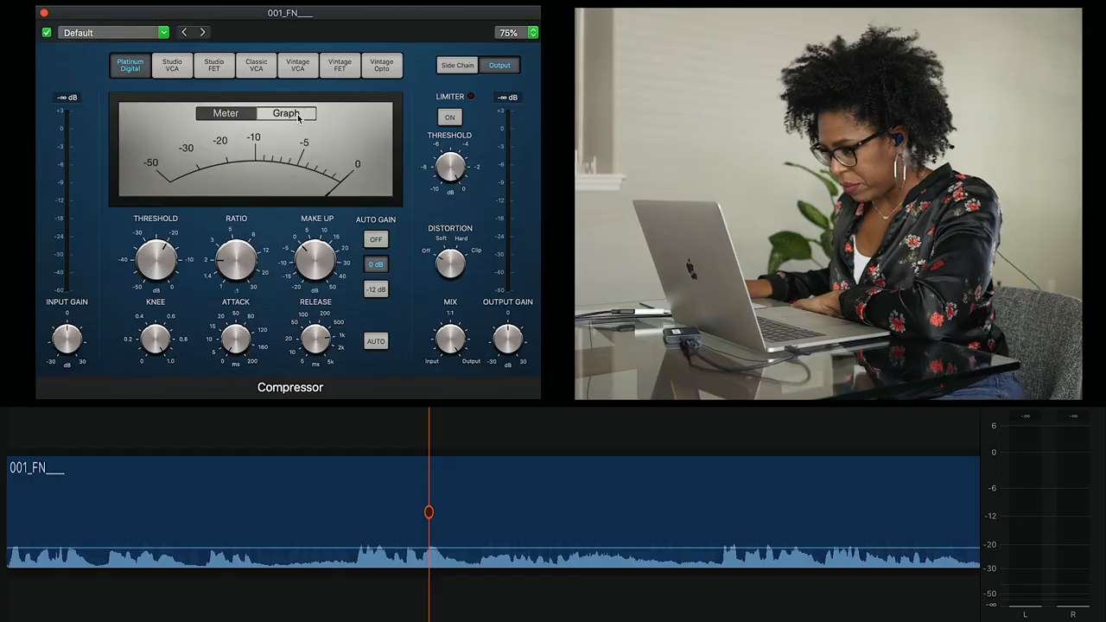
Step: Switch the Compressor display to Graph, check the Meter view, and settle on the gain curve graph
left_click(285, 114)
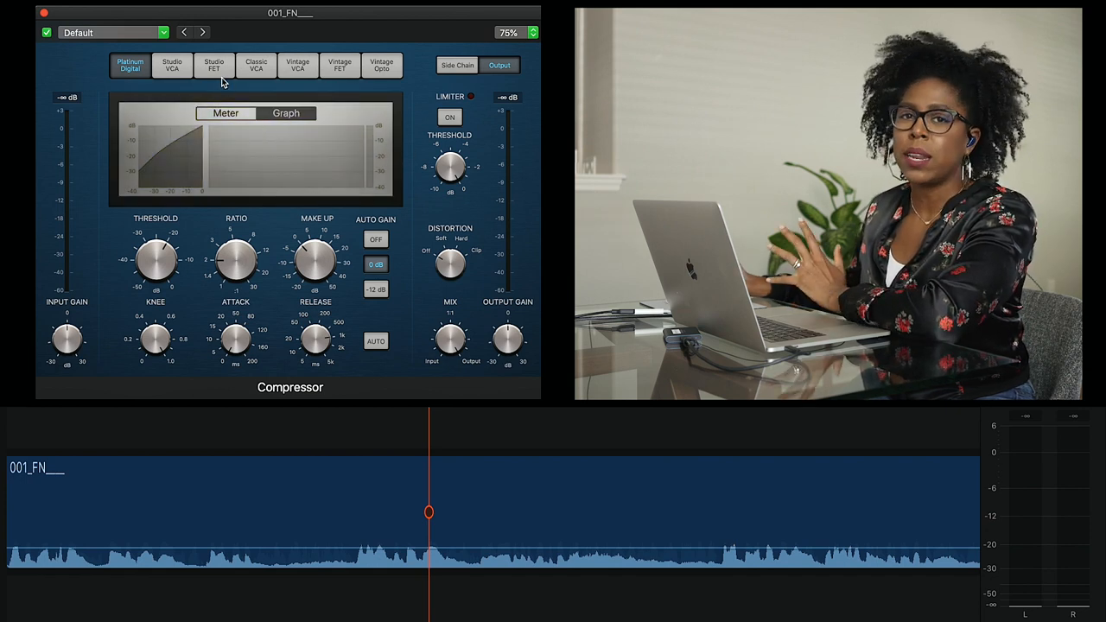
left_click(224, 114)
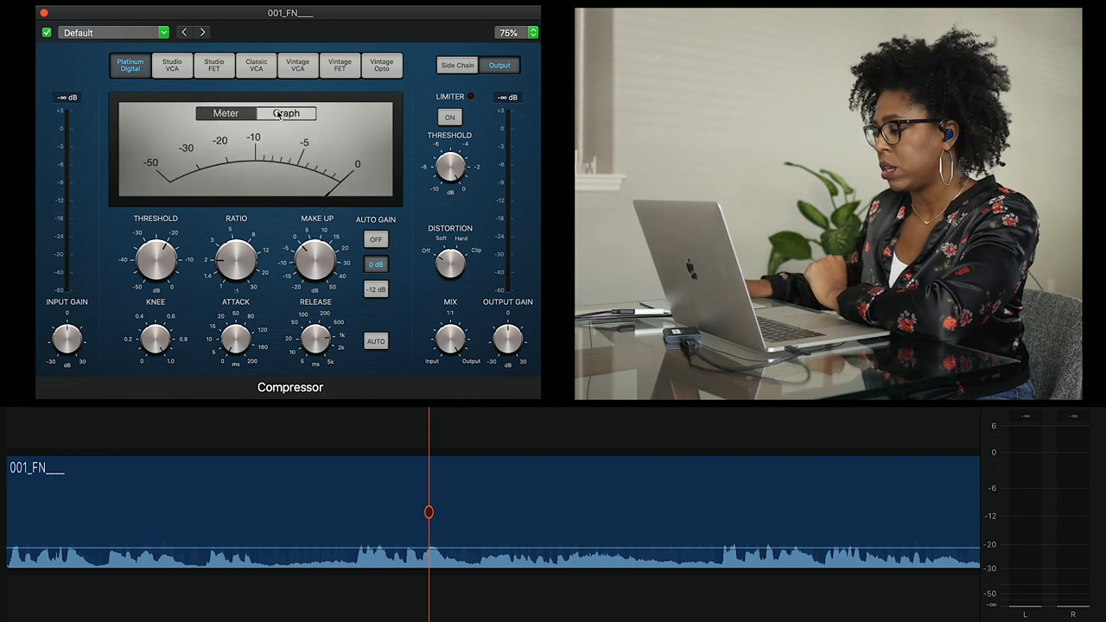
left_click(287, 114)
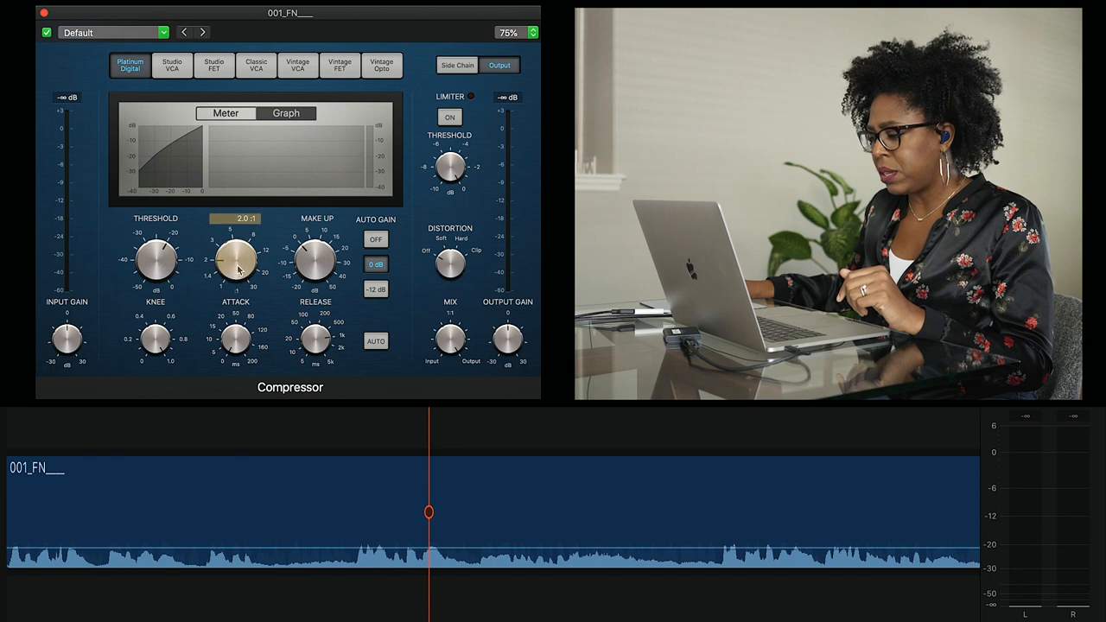
Step: Set the compression ratio to a speech-friendly value of around 2:1
left_click_drag(235, 259, 235, 242)
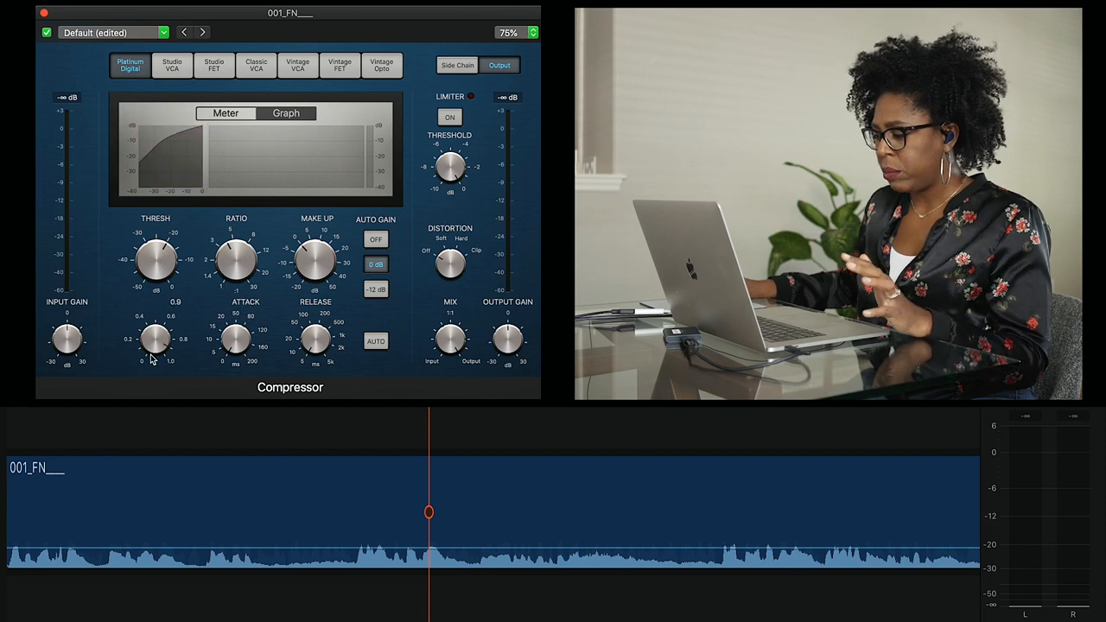
left_click_drag(156, 259, 155, 251)
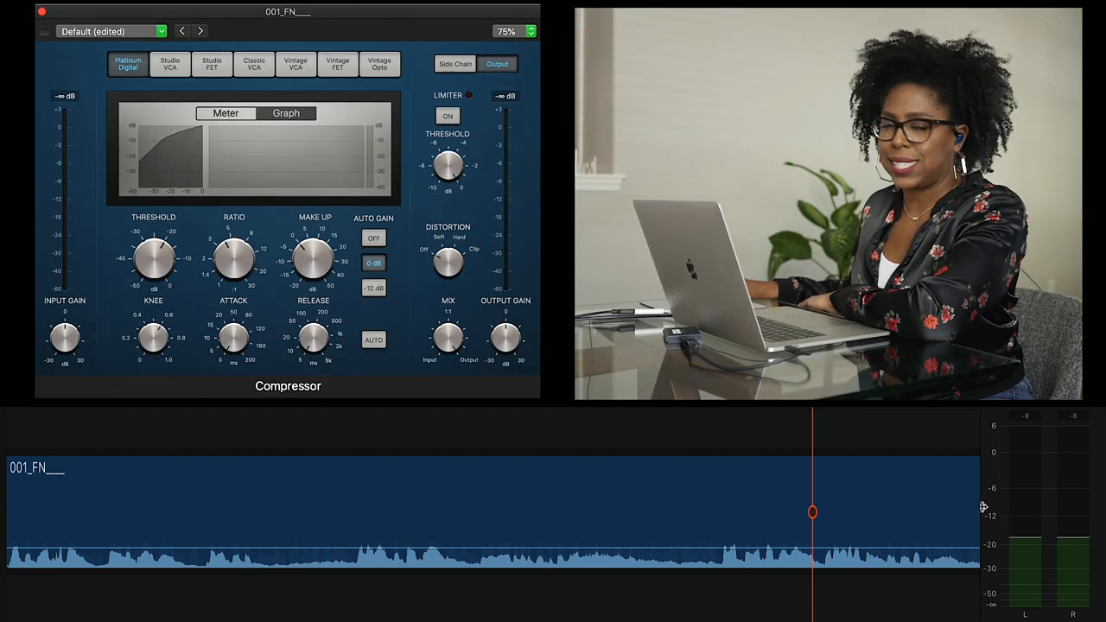
Step: Lower the threshold to about -20 dB and enable an Auto Gain setting
left_click_drag(152, 259, 152, 242)
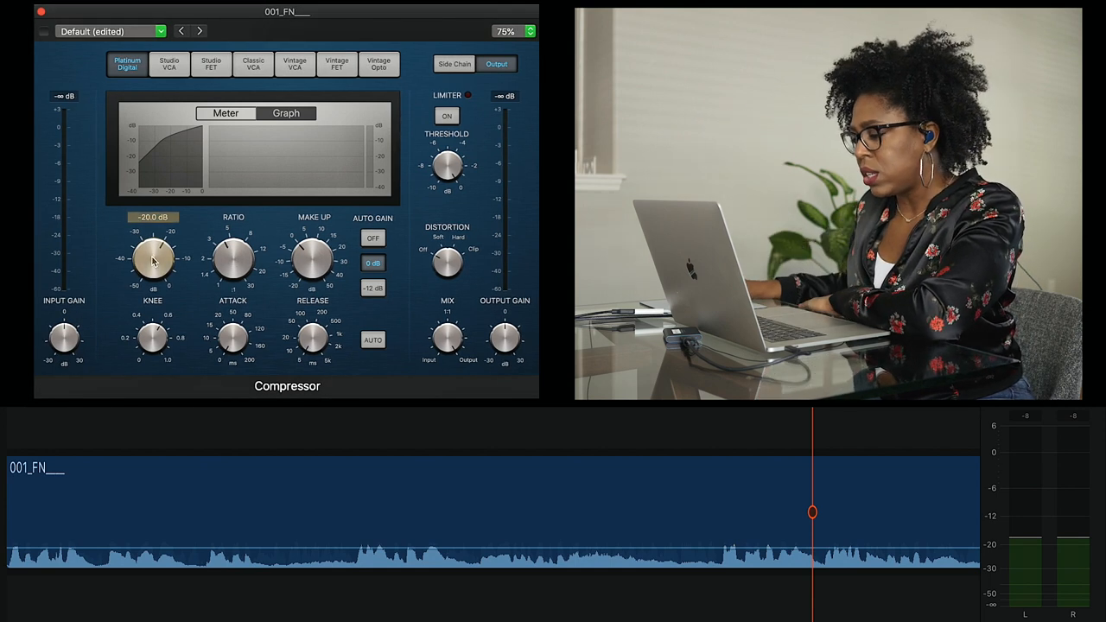
left_click_drag(152, 259, 159, 242)
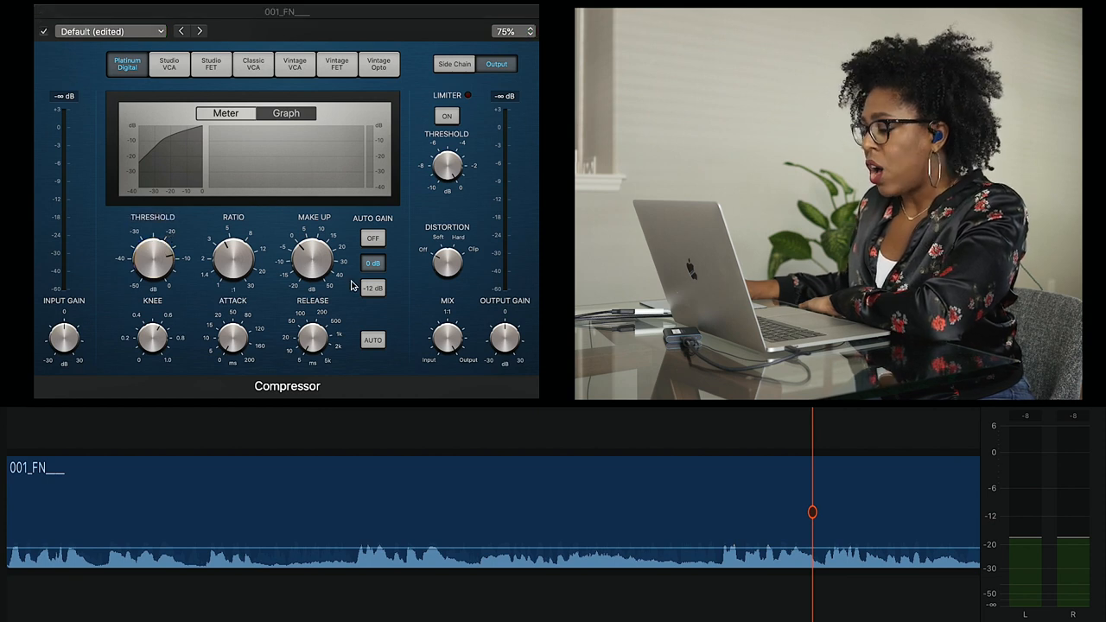
left_click(373, 238)
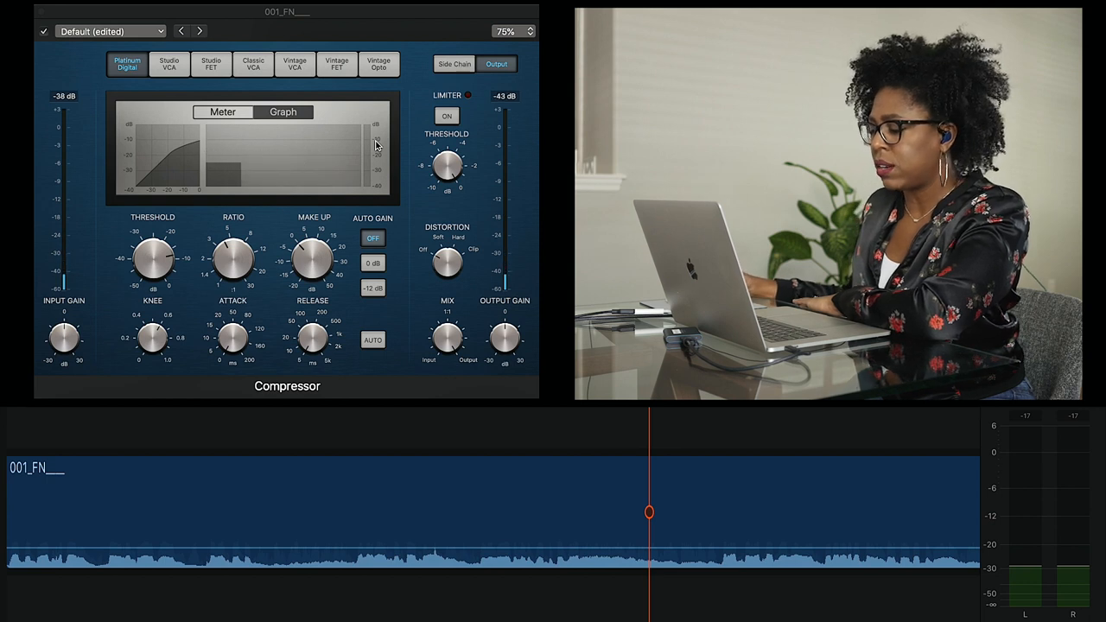
Step: Set the make-up gain to 0.0 dB
left_click_drag(153, 258, 159, 254)
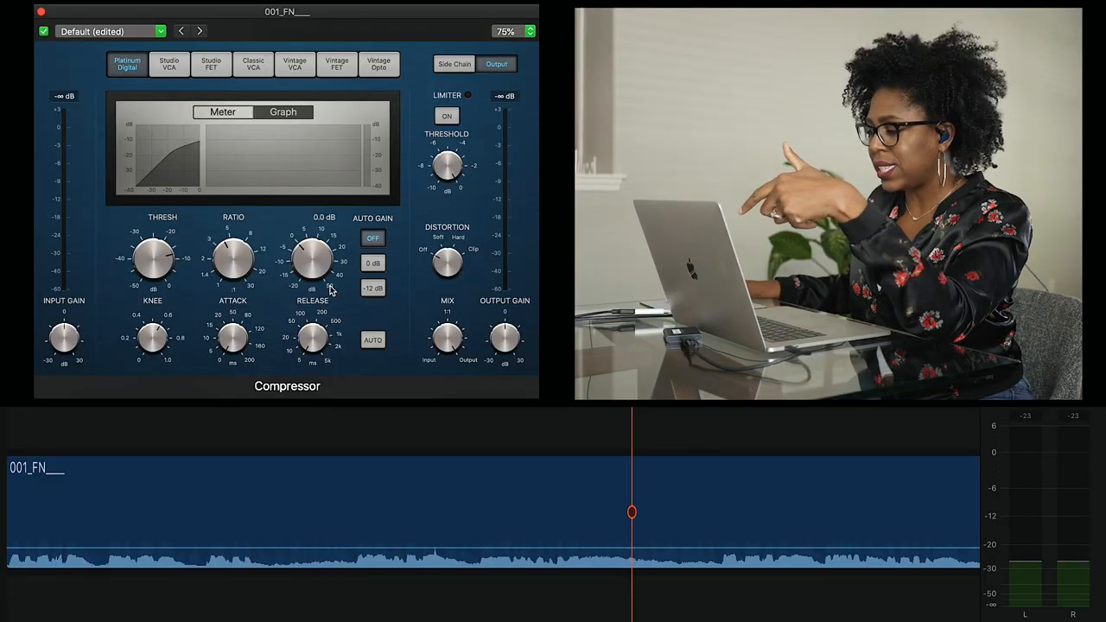
left_click(313, 259)
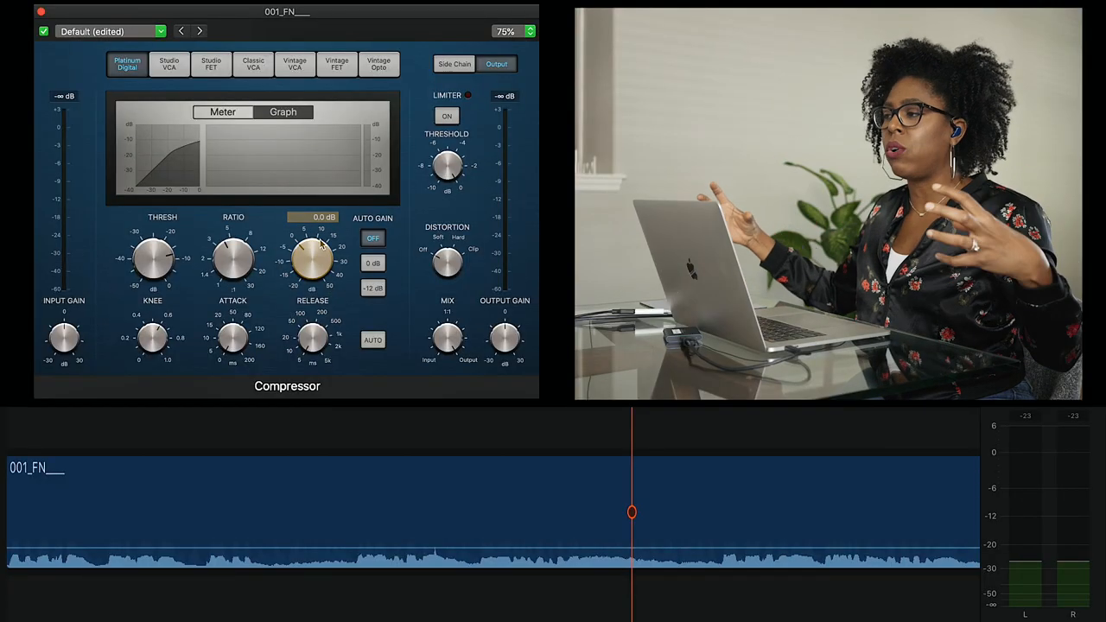